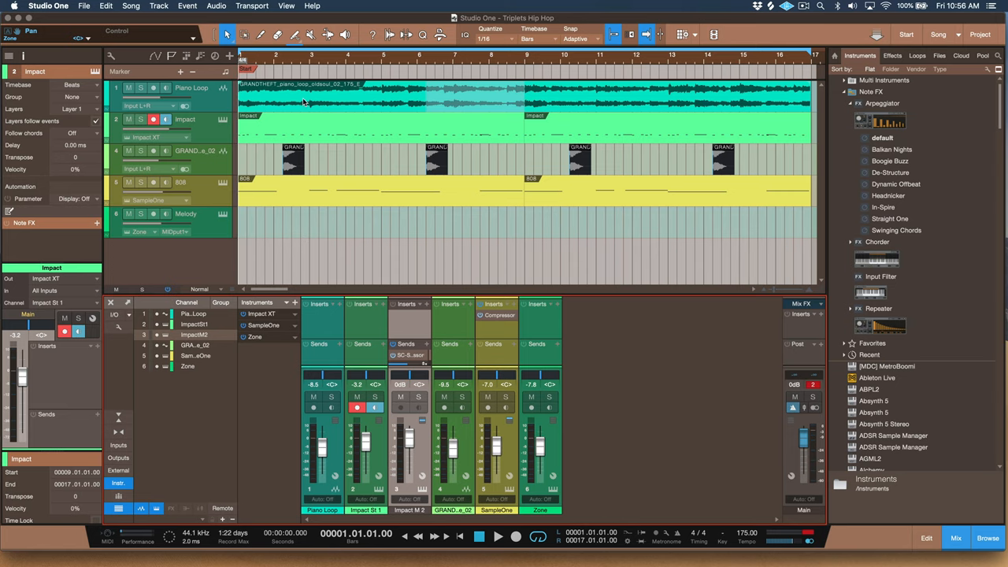
mouse_move(252, 132)
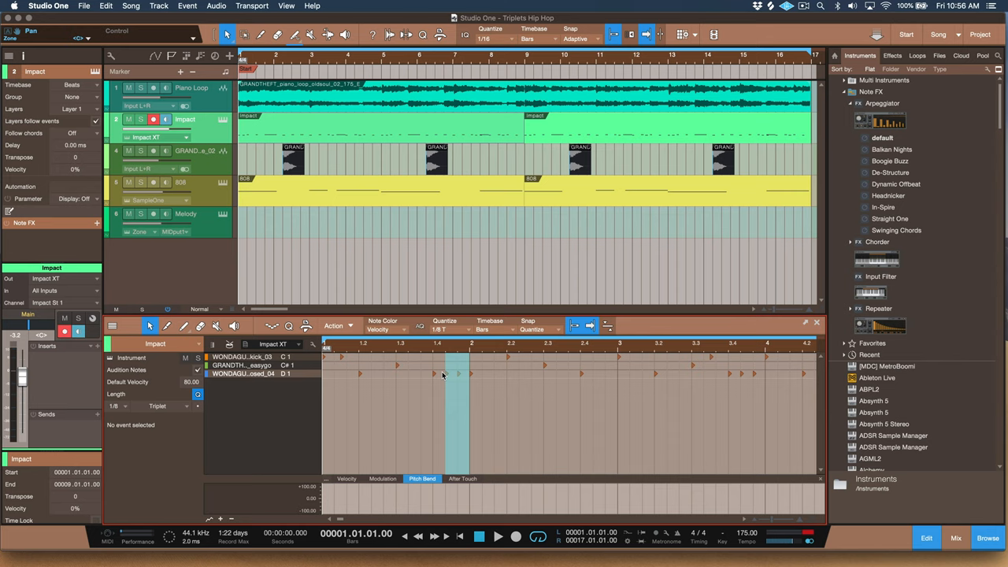
Select a hi-hat note in the Impact drum pattern to view its details.
click(446, 375)
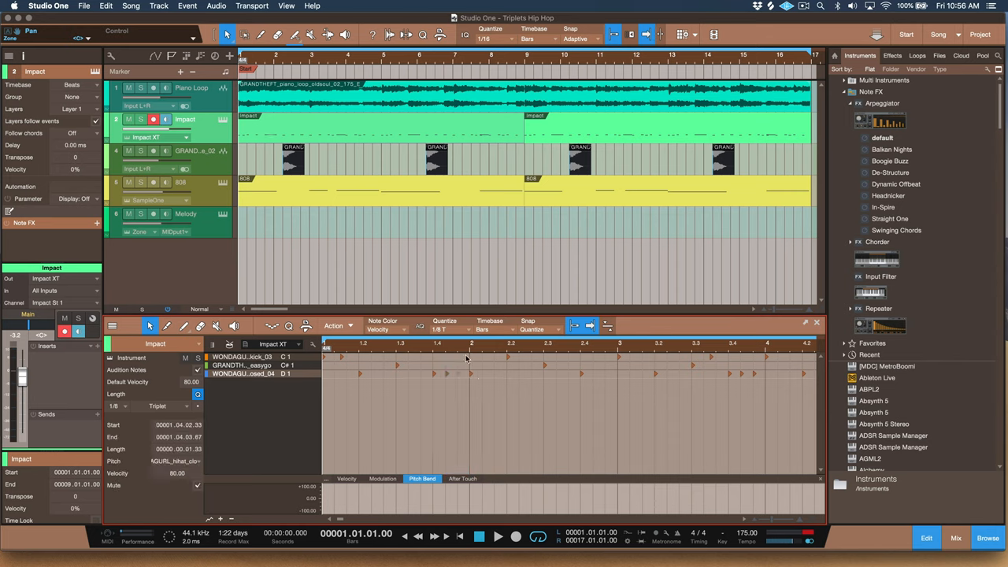
mouse_move(380, 441)
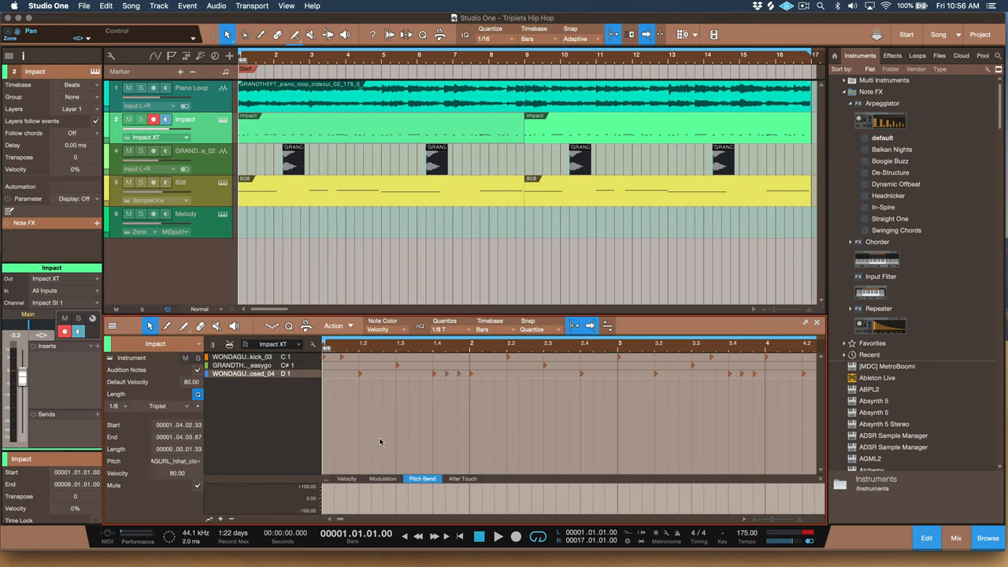
click(512, 539)
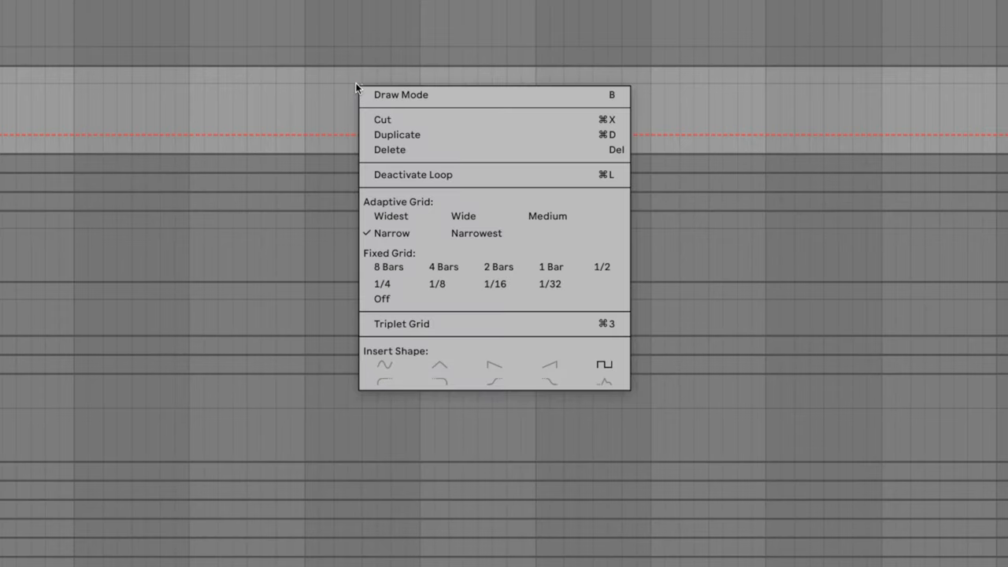
mouse_move(402, 324)
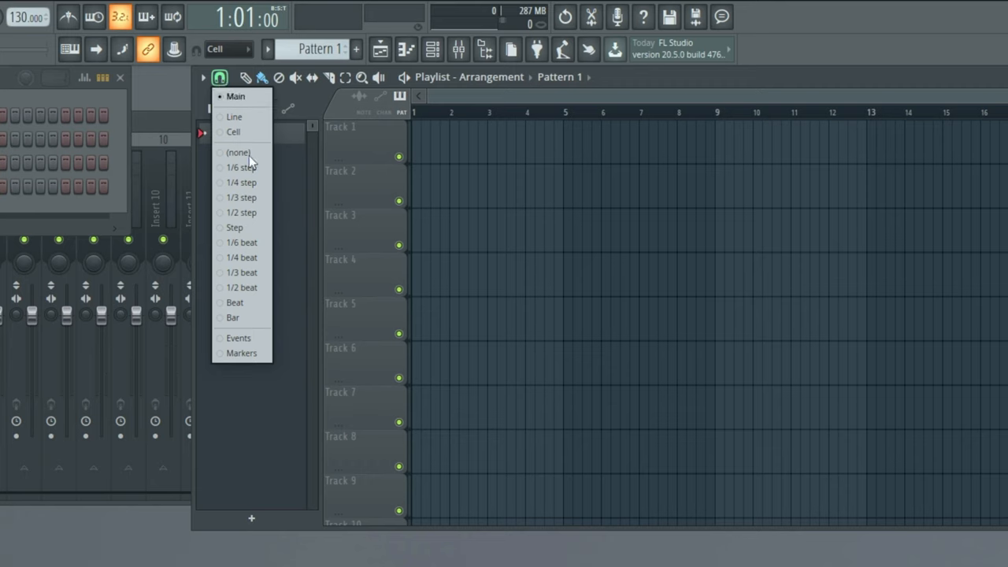
mouse_move(253, 268)
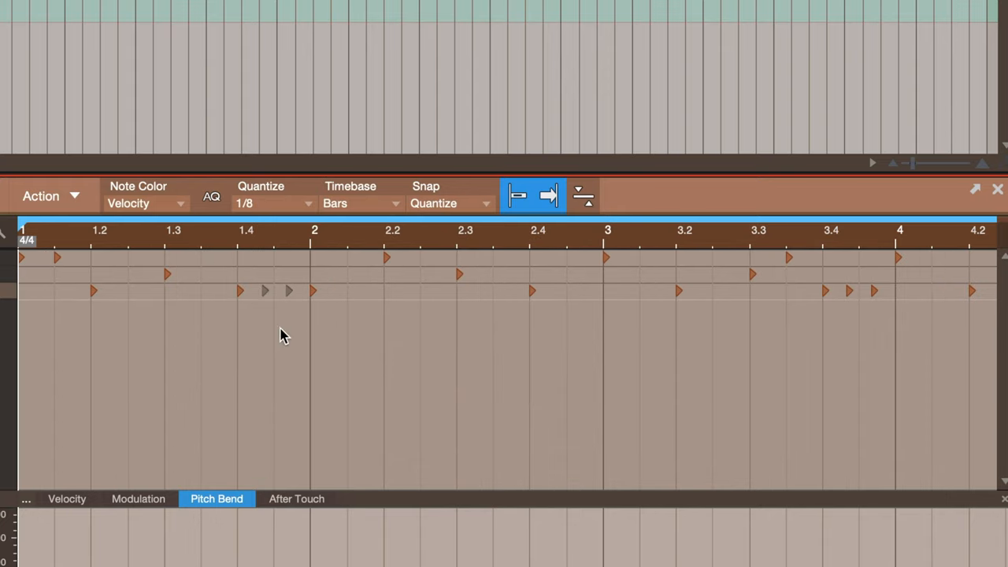
mouse_move(24, 293)
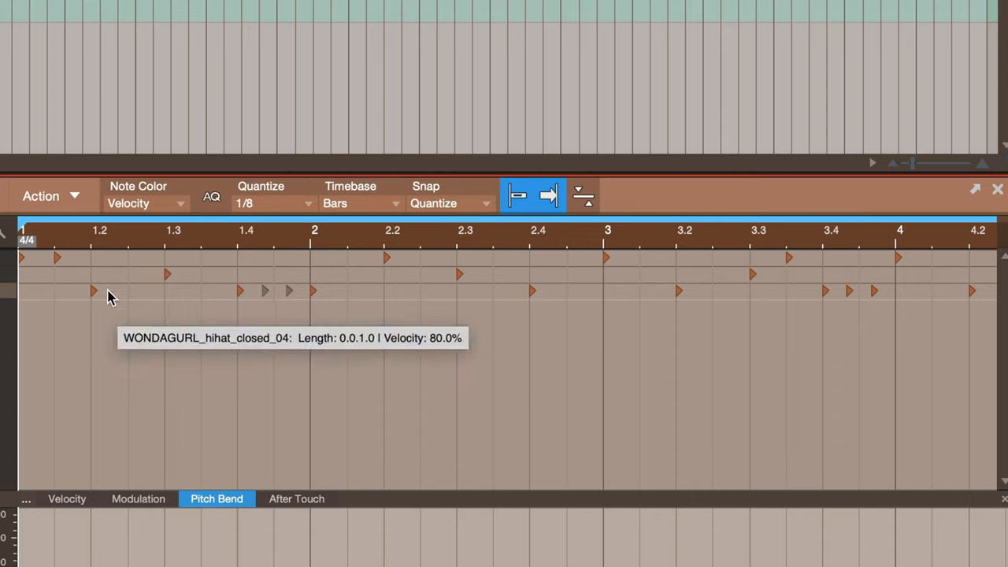
Set the hi-hat editor's quantize grid to 1/8 T (eighth-note triplets).
click(271, 203)
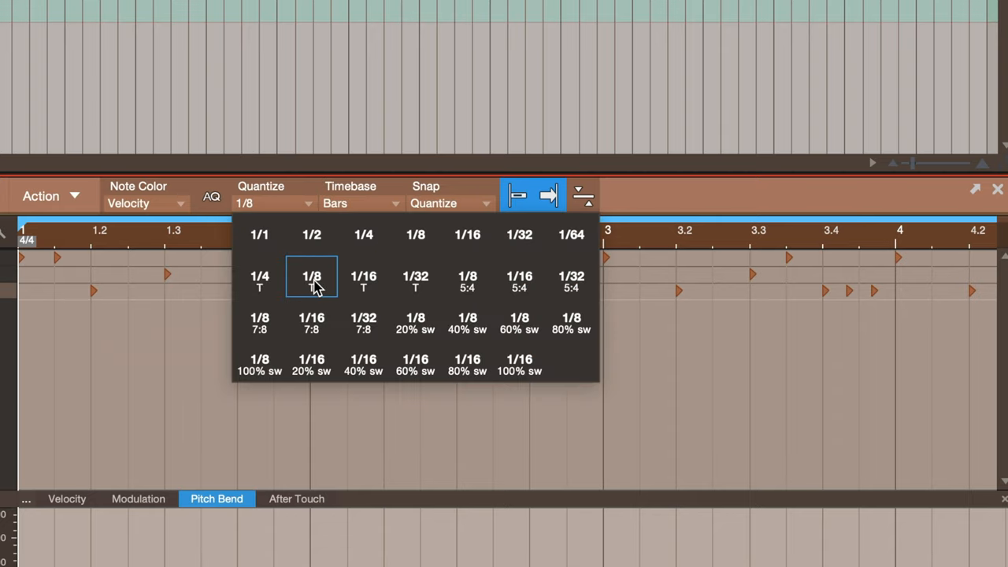
click(311, 280)
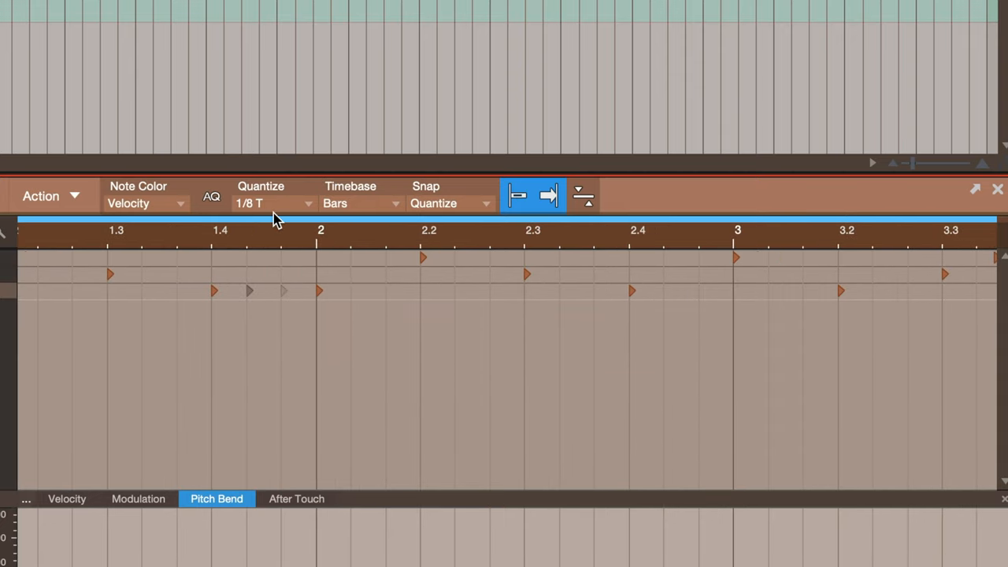
click(271, 203)
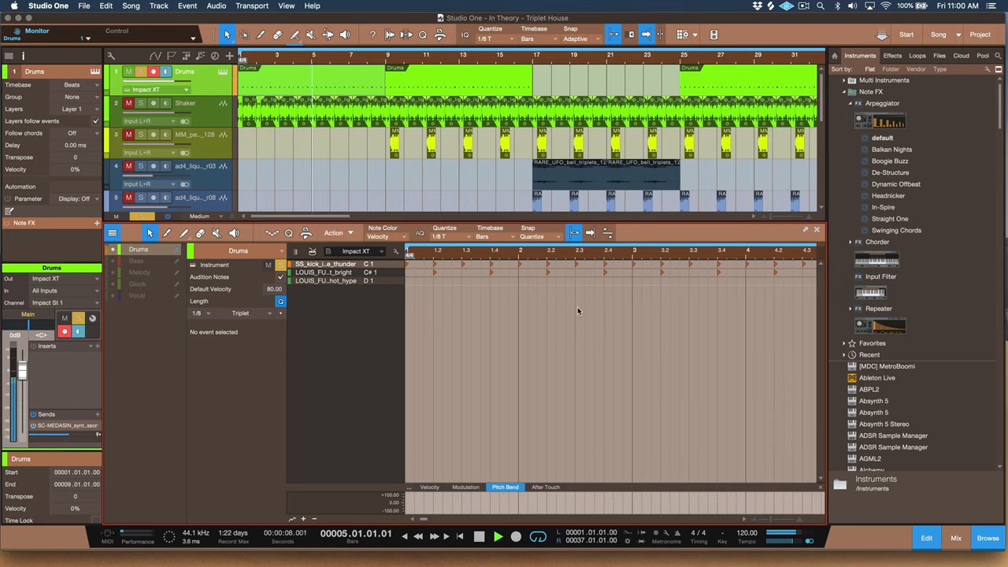
Open the Triplet House drum event in the note editor.
click(475, 539)
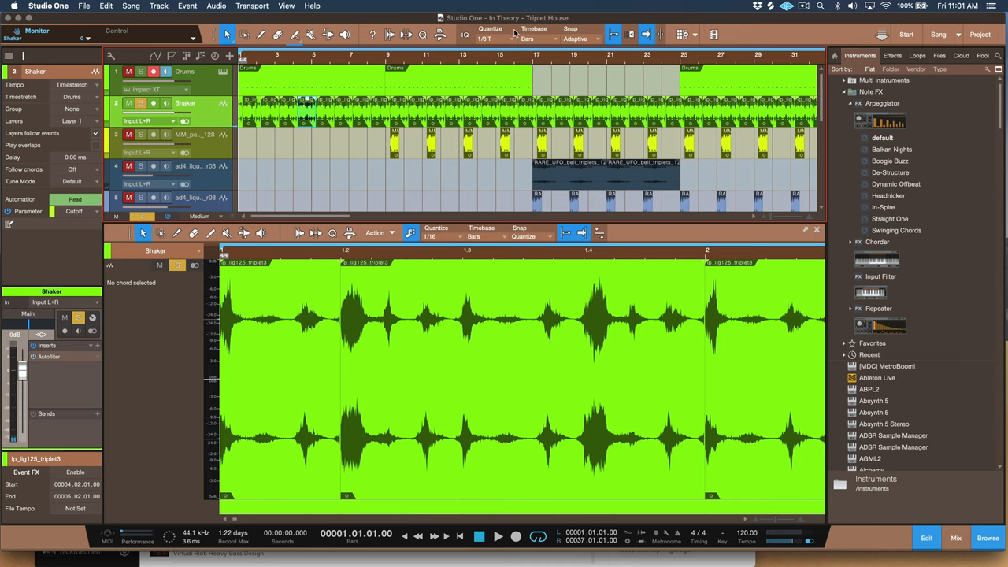
Open the Shaker audio event's waveform in the audio editor.
click(438, 236)
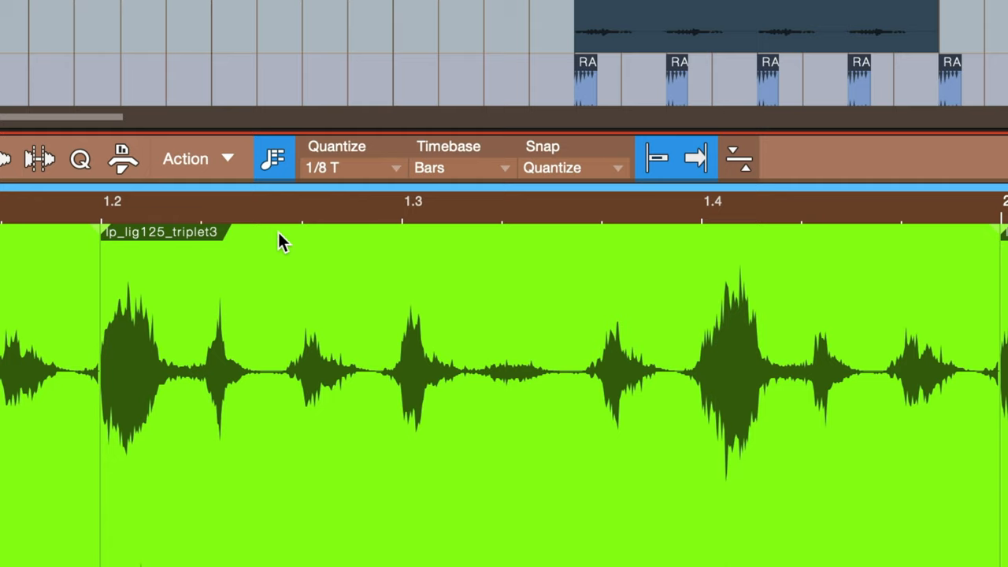
mouse_move(770, 278)
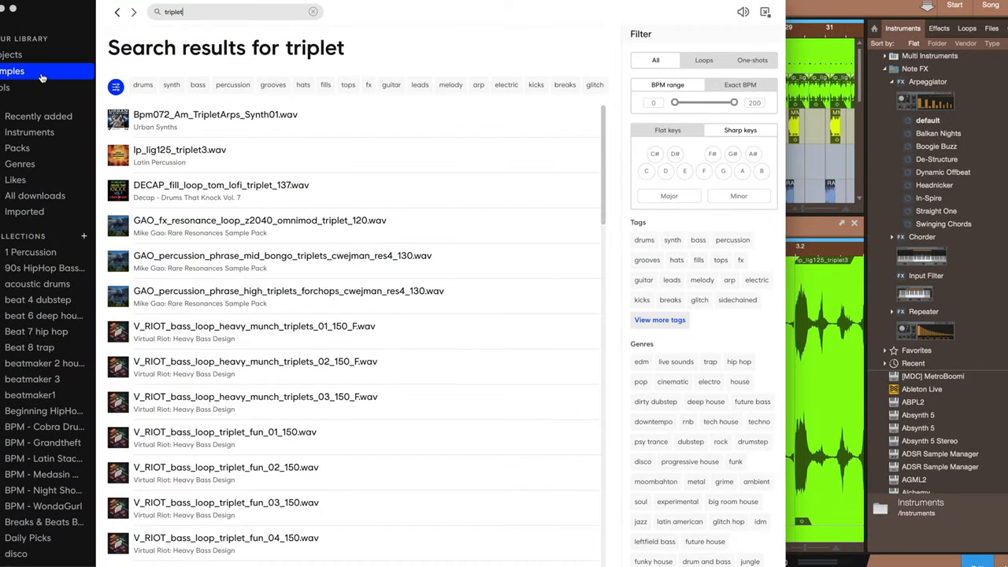
Browse the Splice sample results for 'triplet'.
scroll(down, 3)
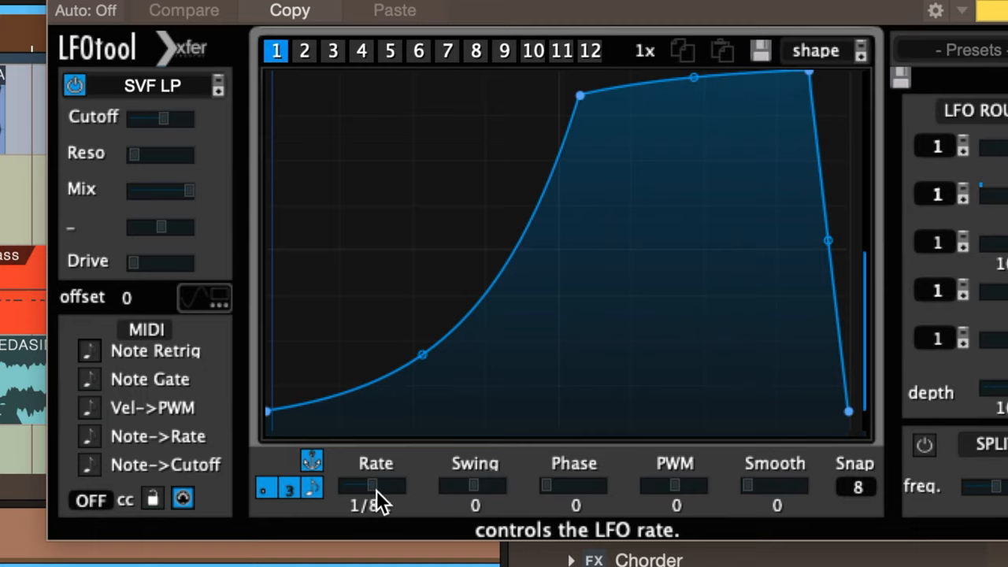
Examine the LFOtool Rate control set to 1/8.
click(304, 492)
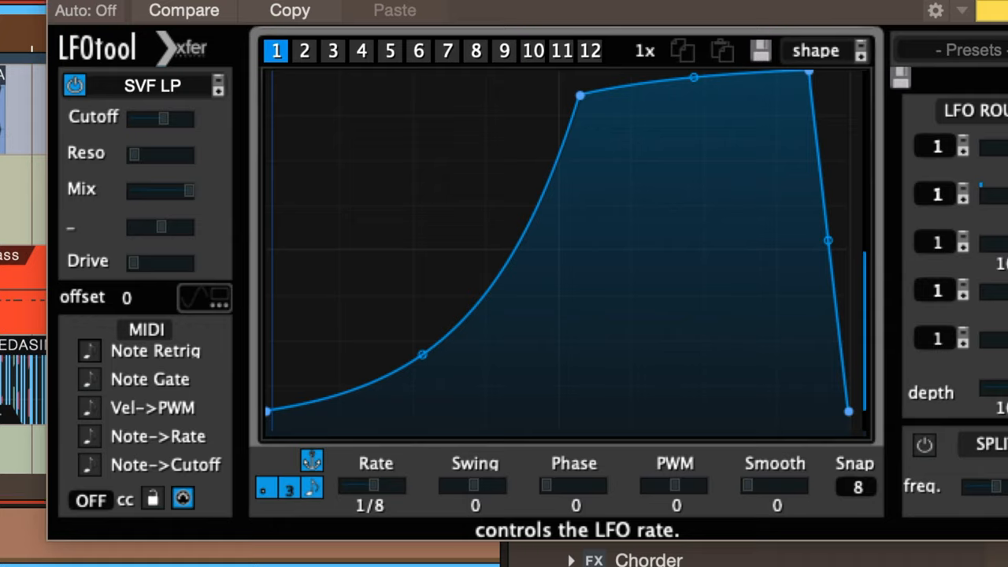
mouse_move(617, 417)
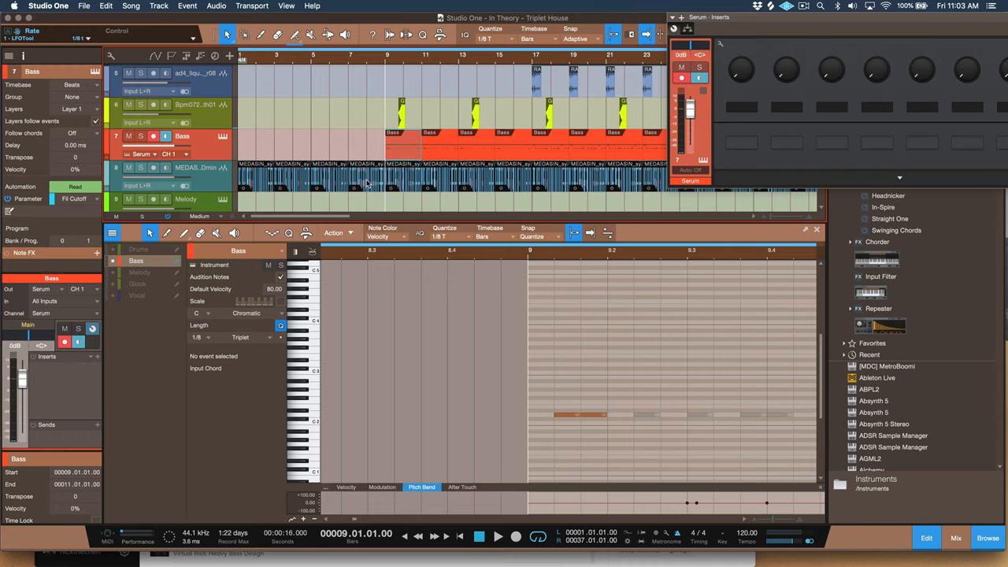
mouse_move(468, 206)
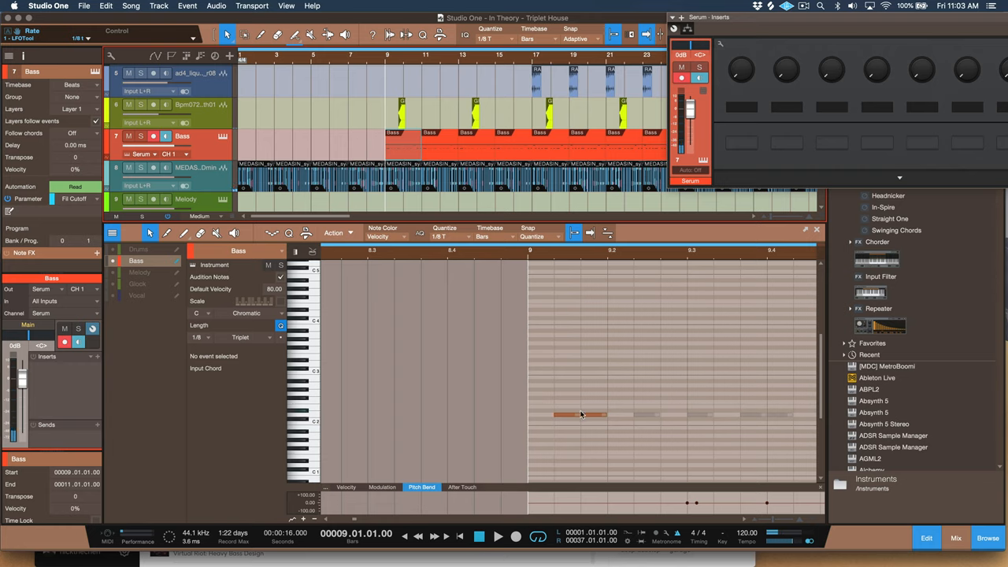
mouse_move(593, 415)
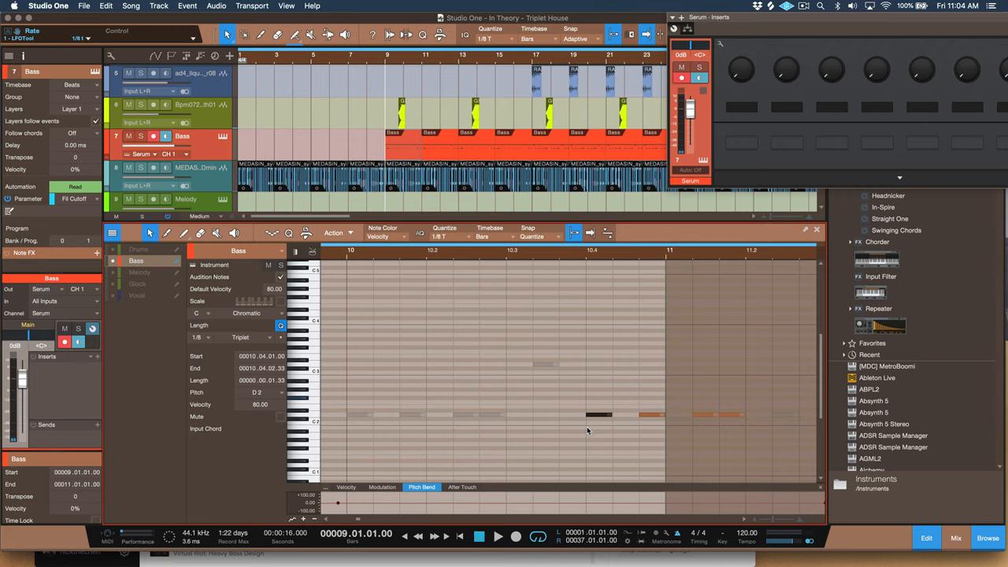
Move a bass note in the triplet pattern onto the D2 row.
click(550, 414)
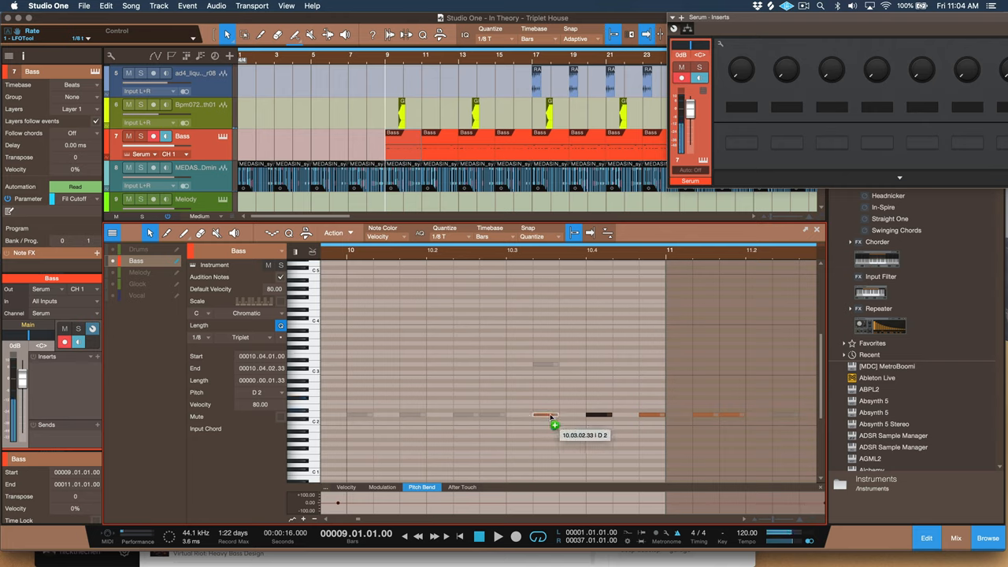
drag(551, 416, 498, 416)
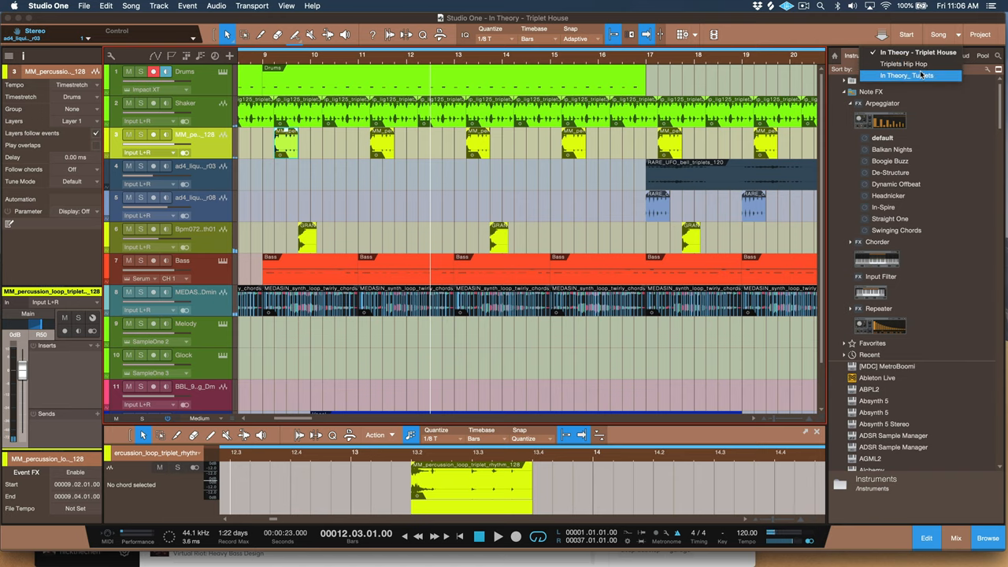
mouse_move(911, 76)
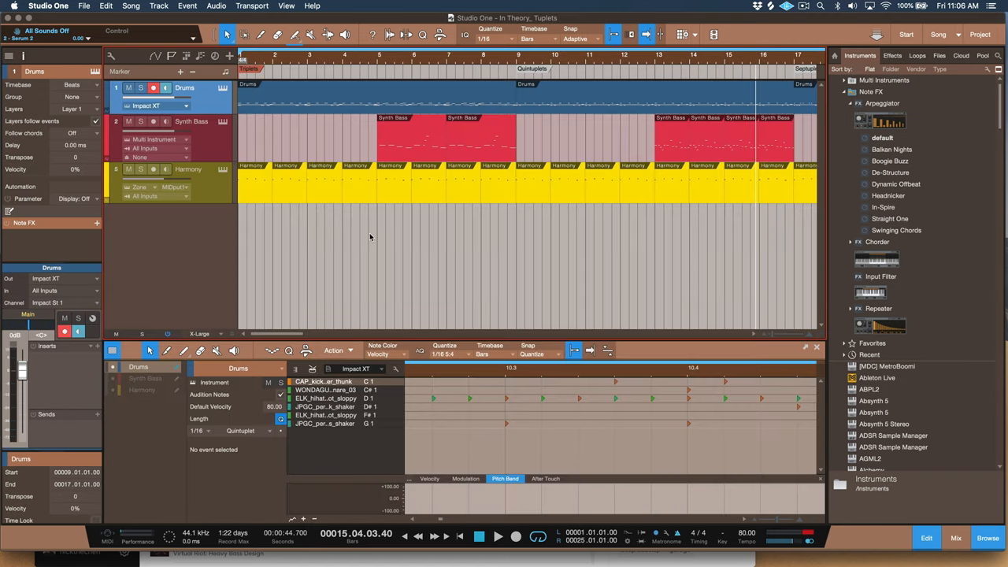
Open the Drums event at bar 9 in the Edit view.
click(478, 539)
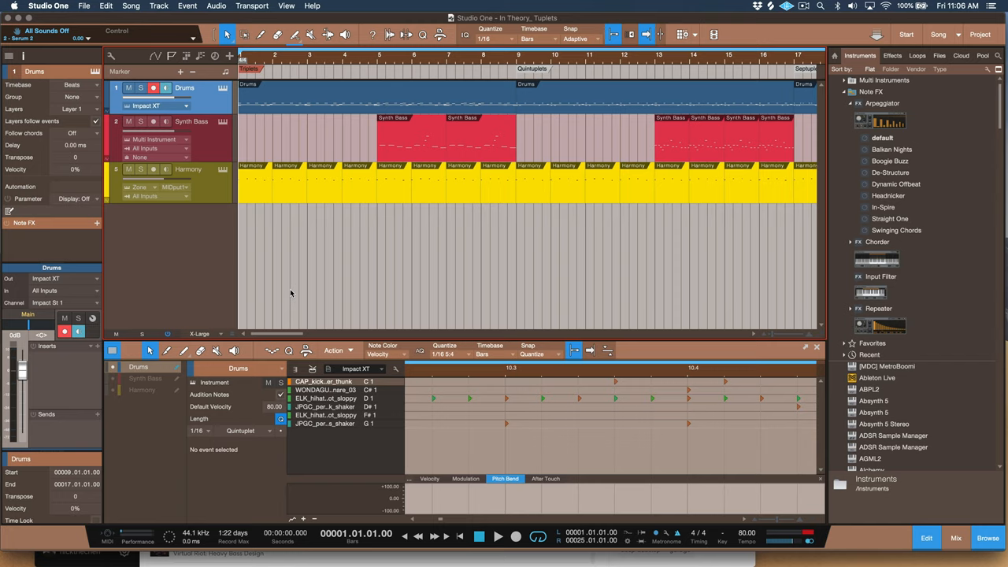
mouse_move(271, 202)
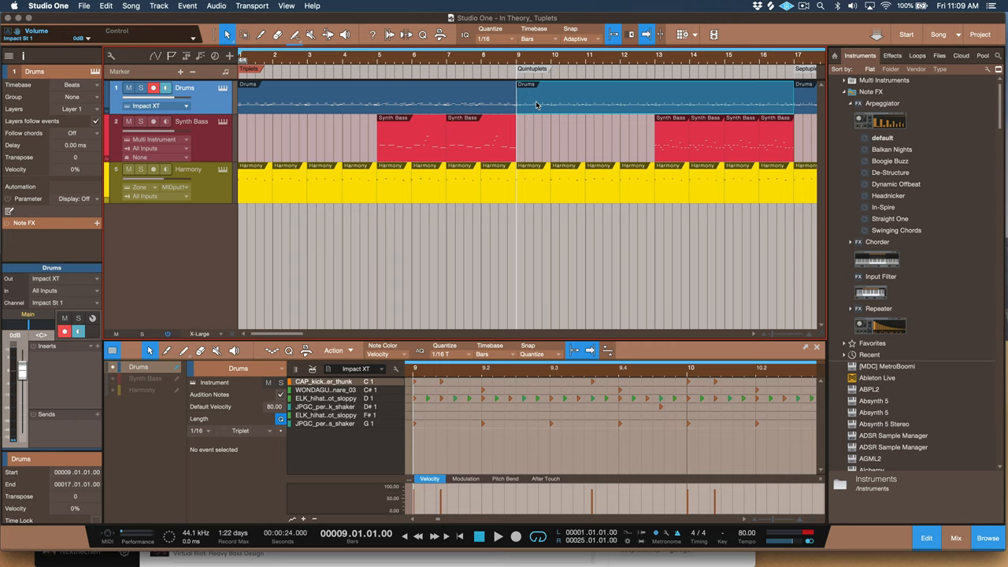
Set the drum editor's quantize grid to 1/16 5:4 (sixteenth-note quintuplets).
click(444, 353)
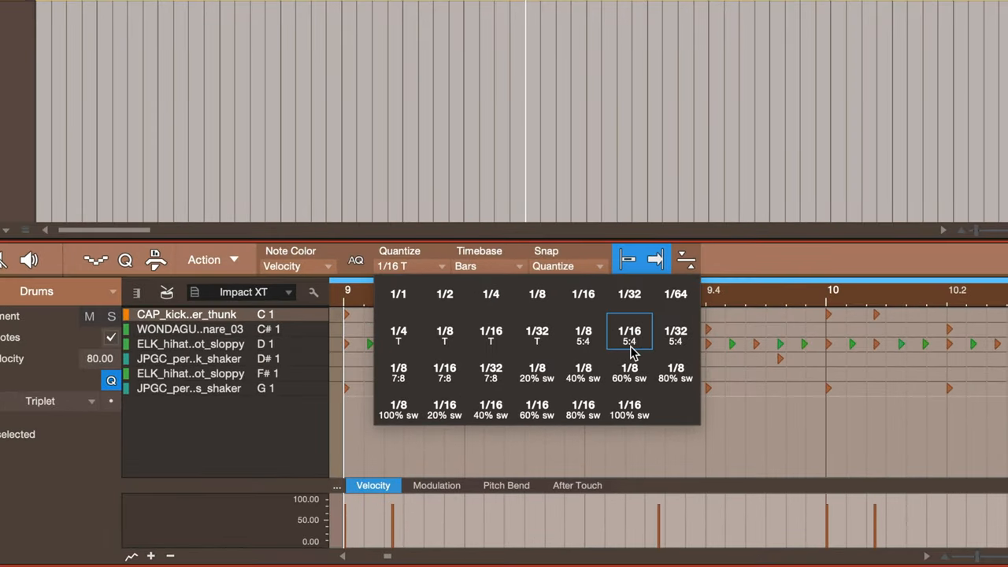
click(630, 336)
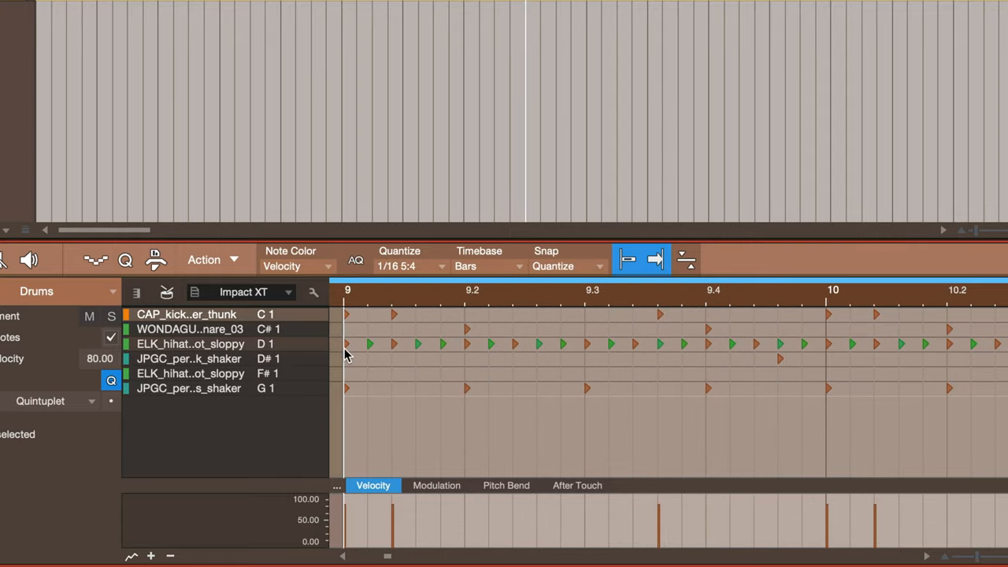
mouse_move(425, 356)
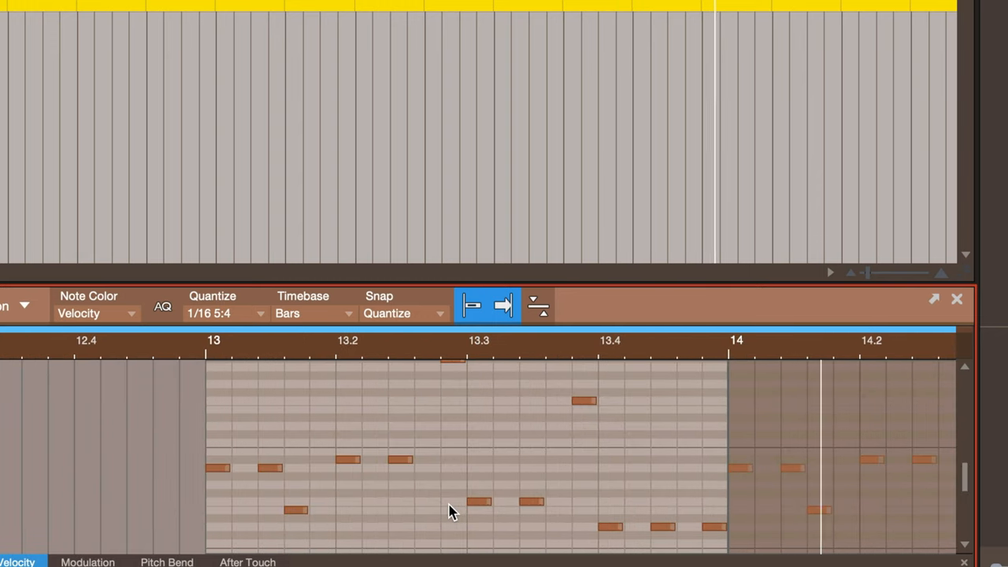
Scroll the editor forward to bar 17 of the Drums part.
scroll(right, 3)
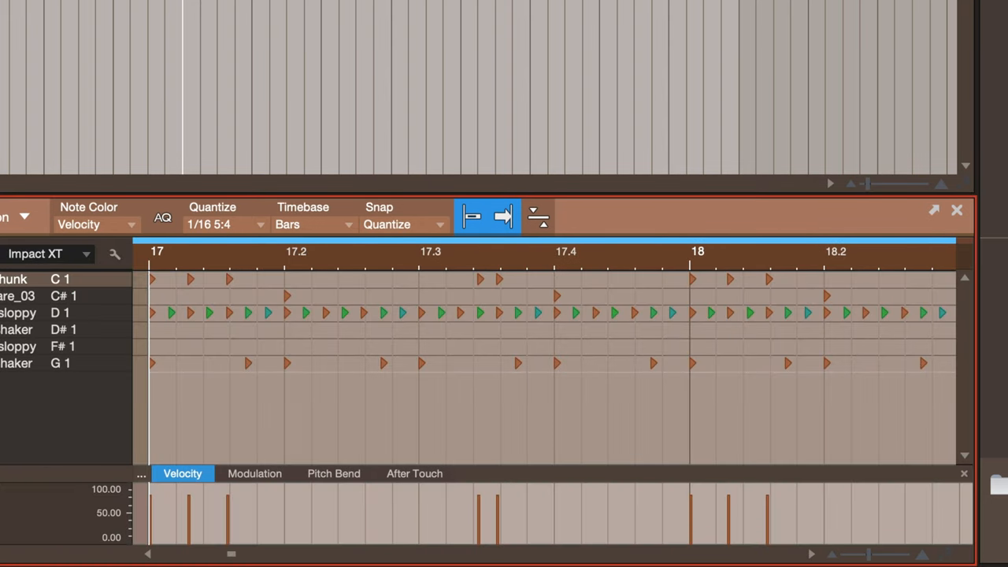
Set the editor's quantize grid to 1/32 7:8 septuplets for the bar 17 hi-hat pattern.
click(224, 224)
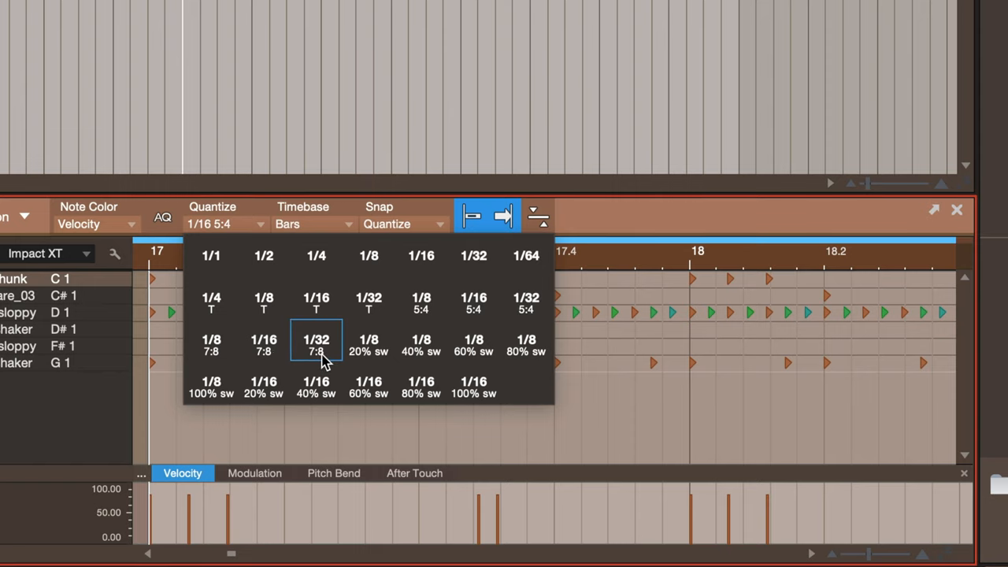
click(315, 345)
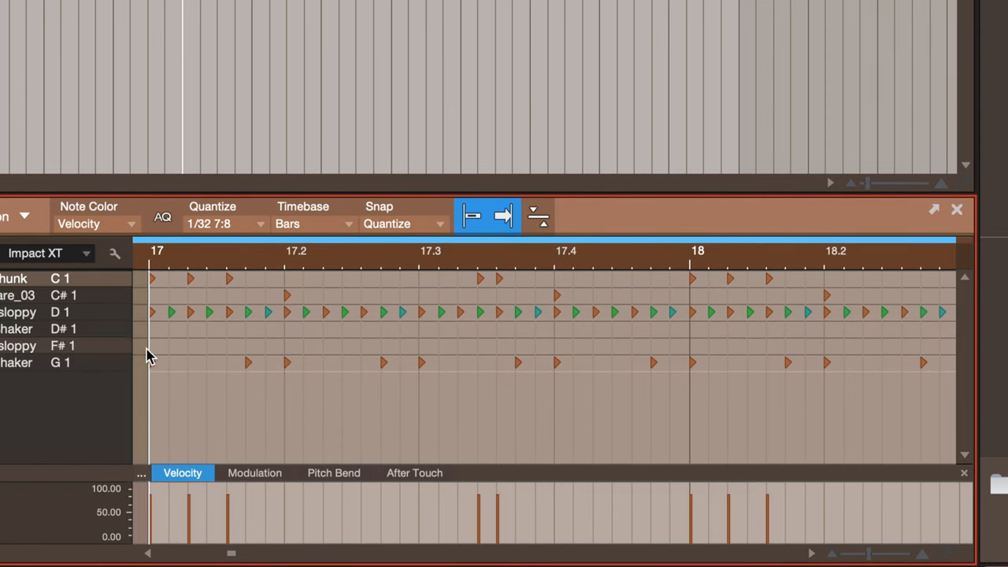
mouse_move(287, 364)
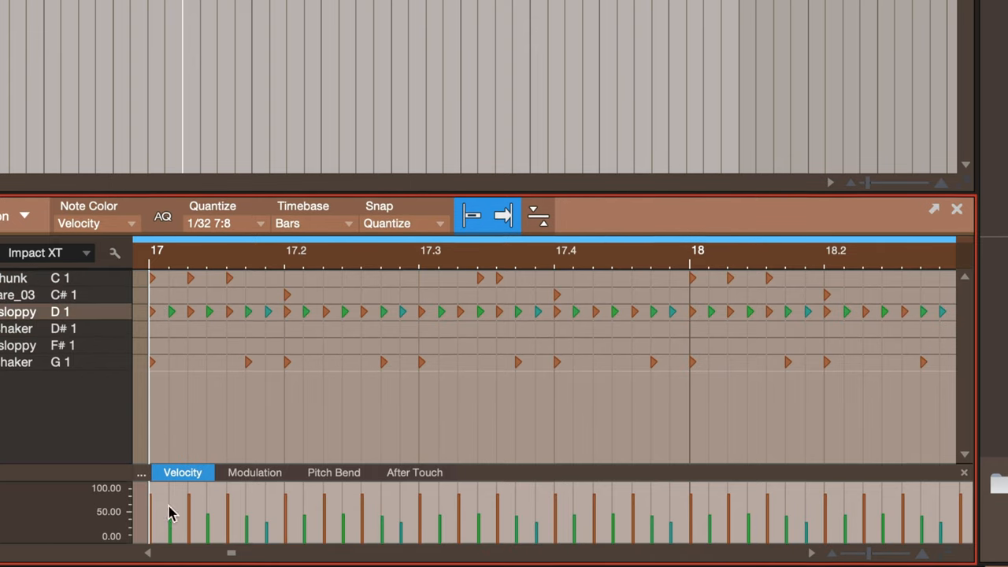
mouse_move(242, 314)
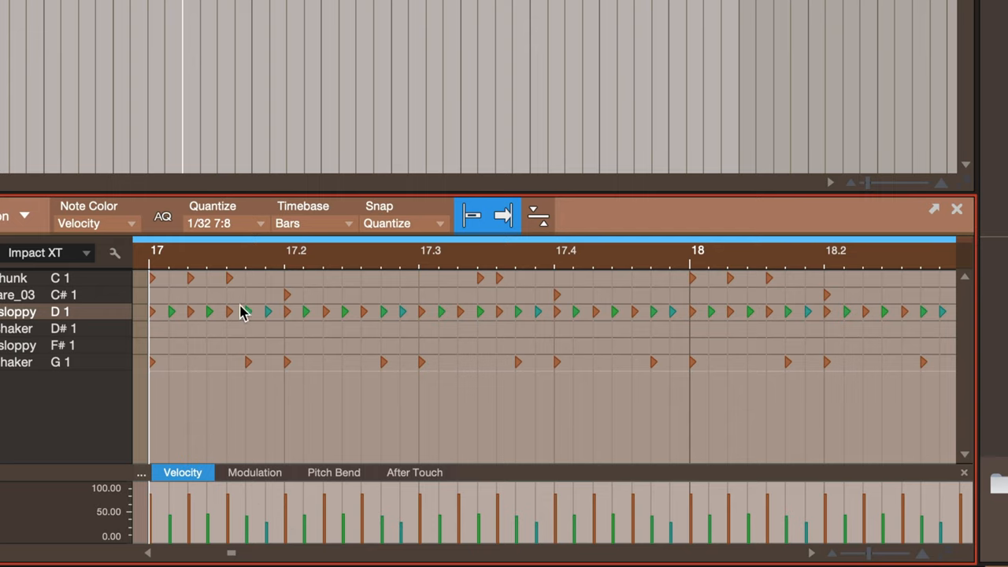